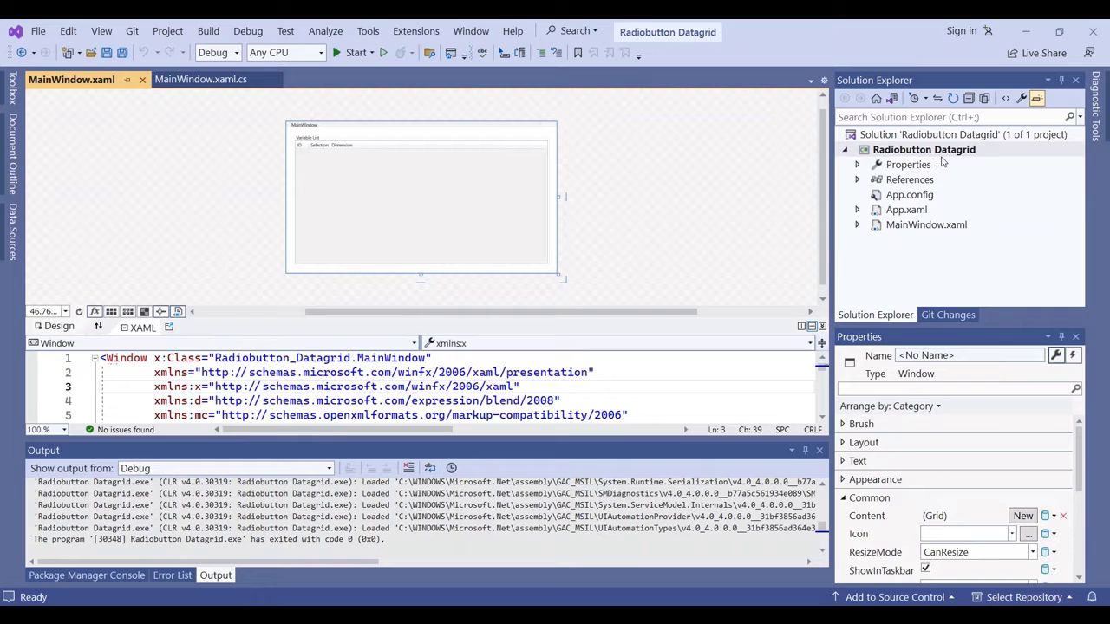
mouse_move(913, 159)
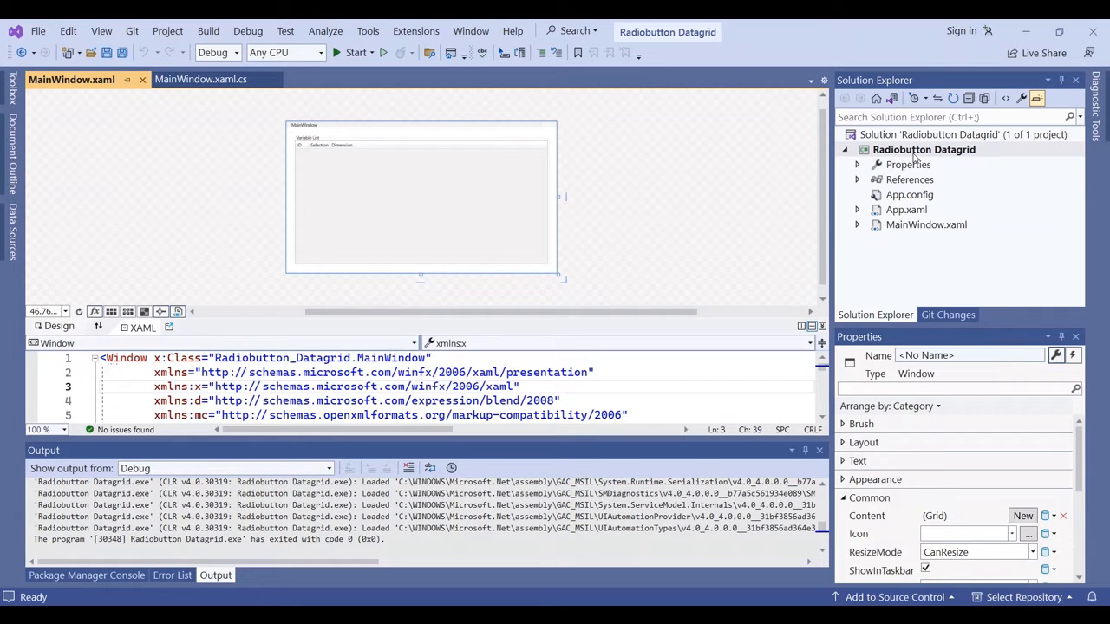
mouse_move(971, 161)
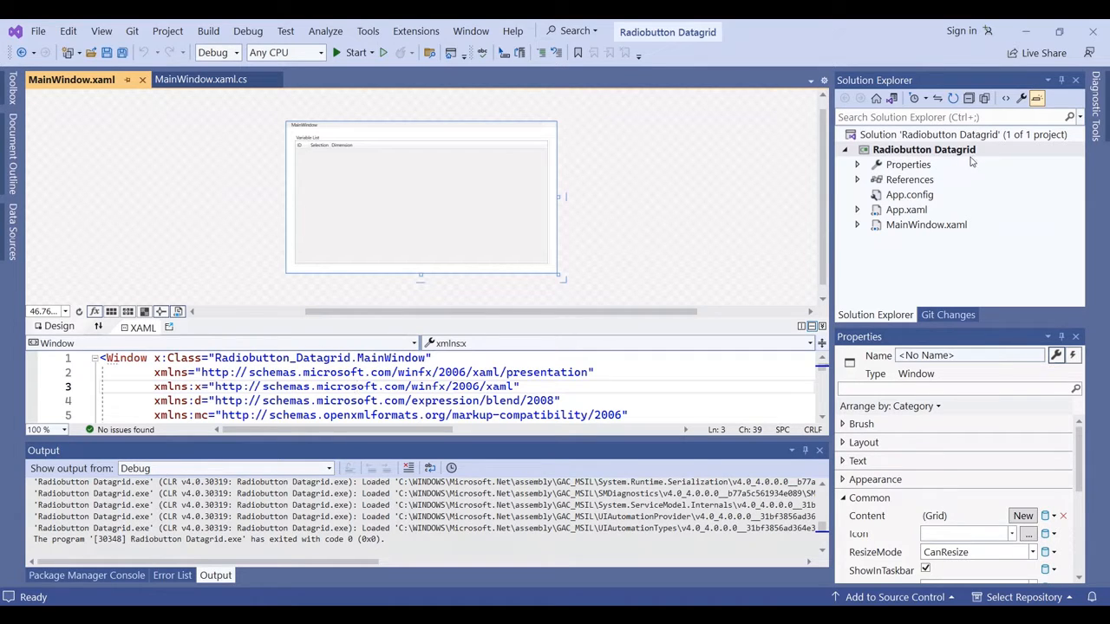
mouse_move(684, 251)
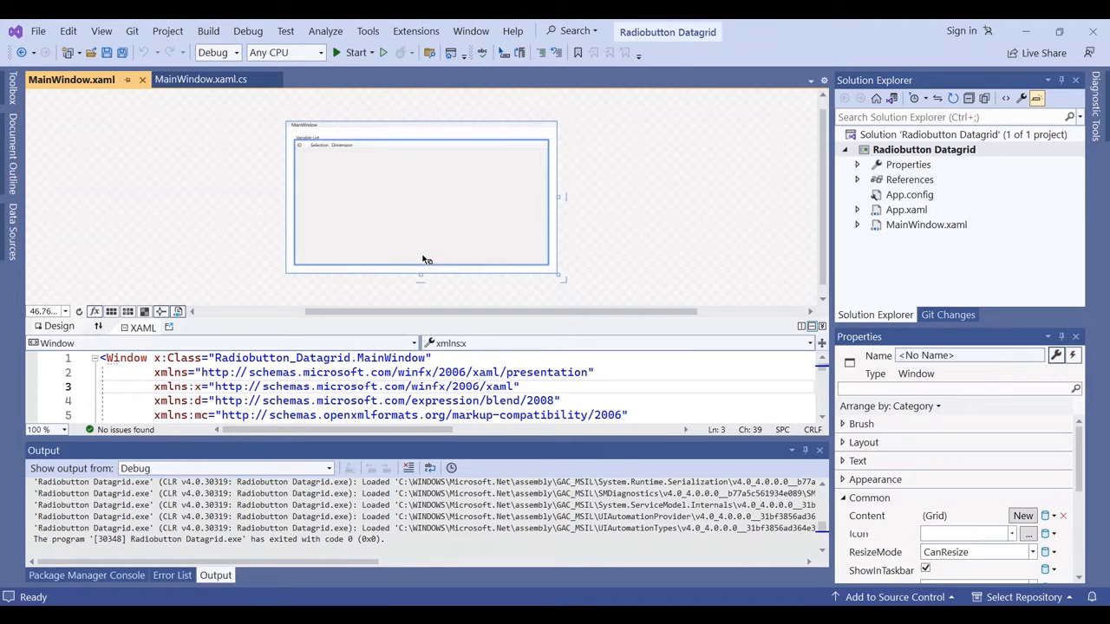
mouse_move(421, 220)
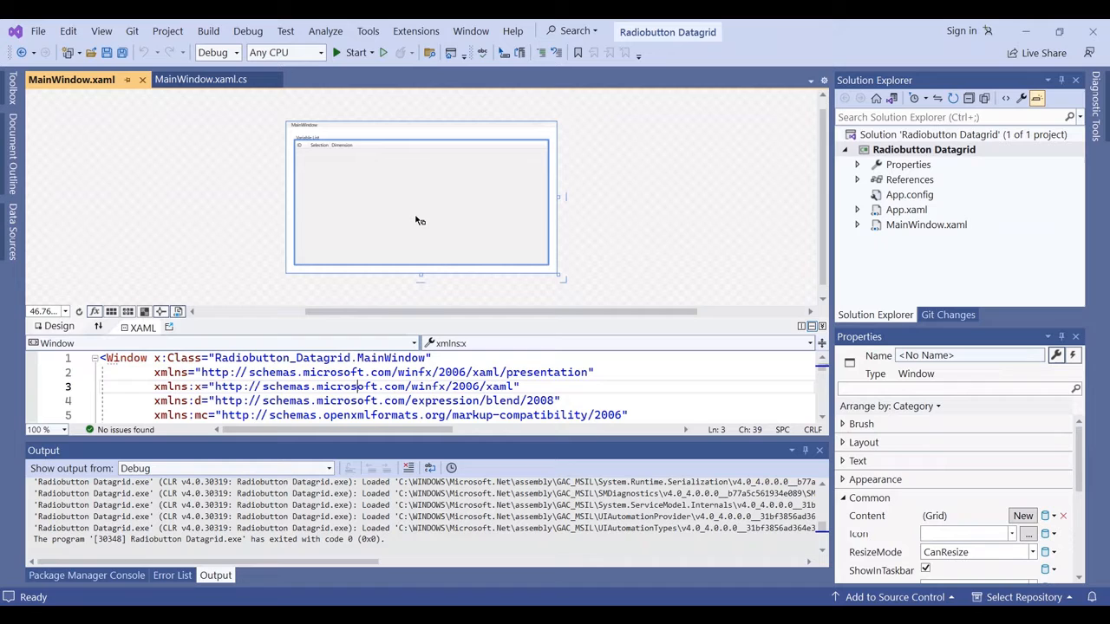
Step: Select the DataGrid and scroll its XAML to the RadioButton template bound to chkVal
click(420, 202)
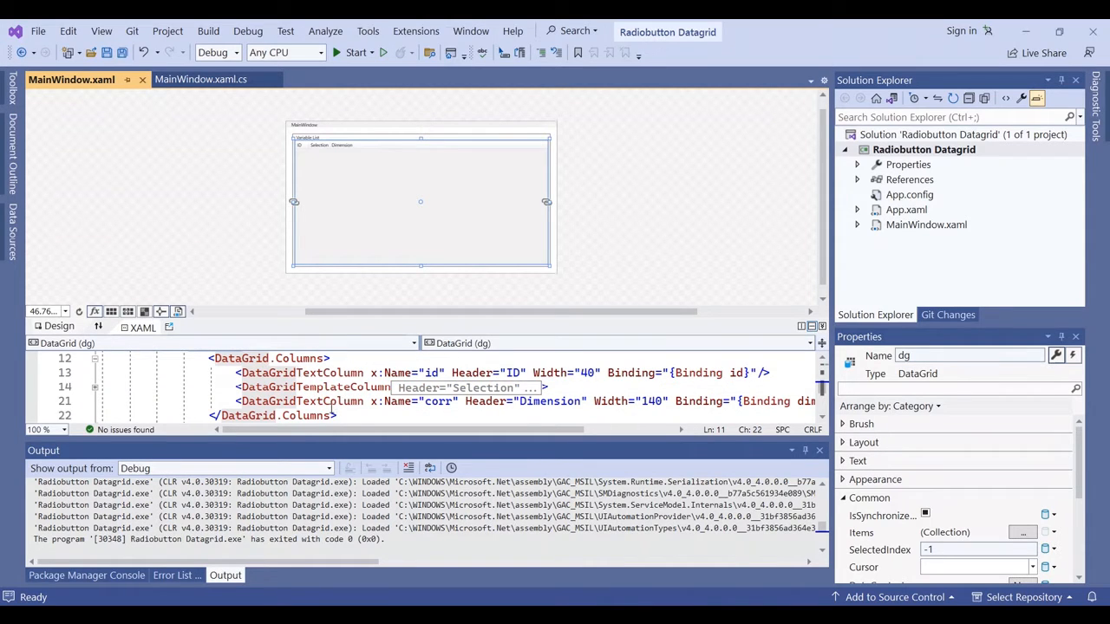
mouse_move(330, 401)
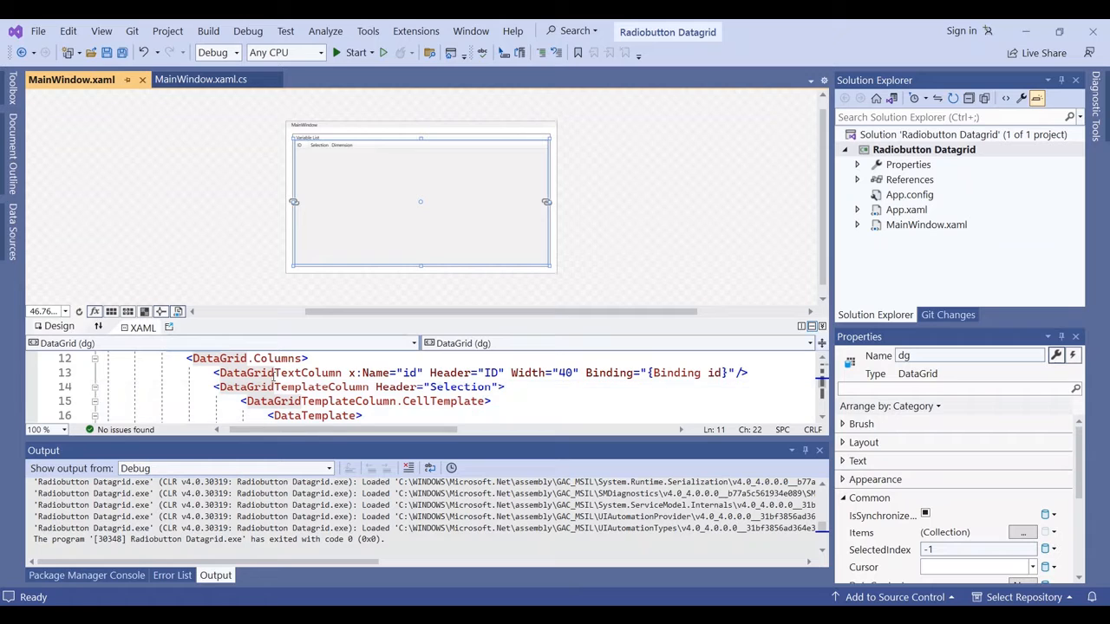
mouse_move(496, 416)
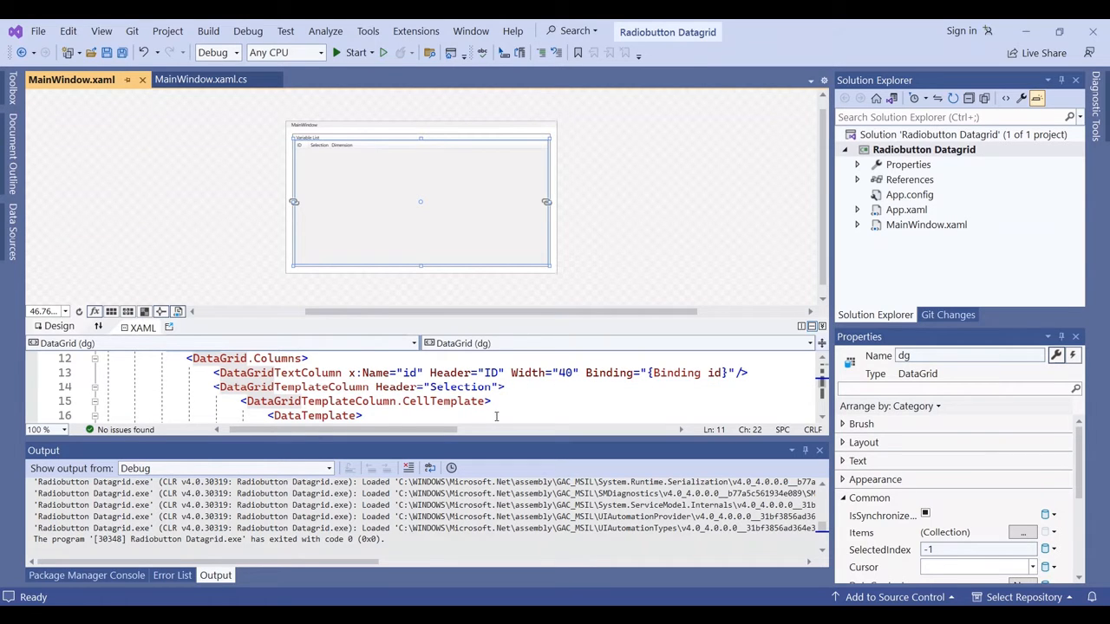
scroll(down, 3)
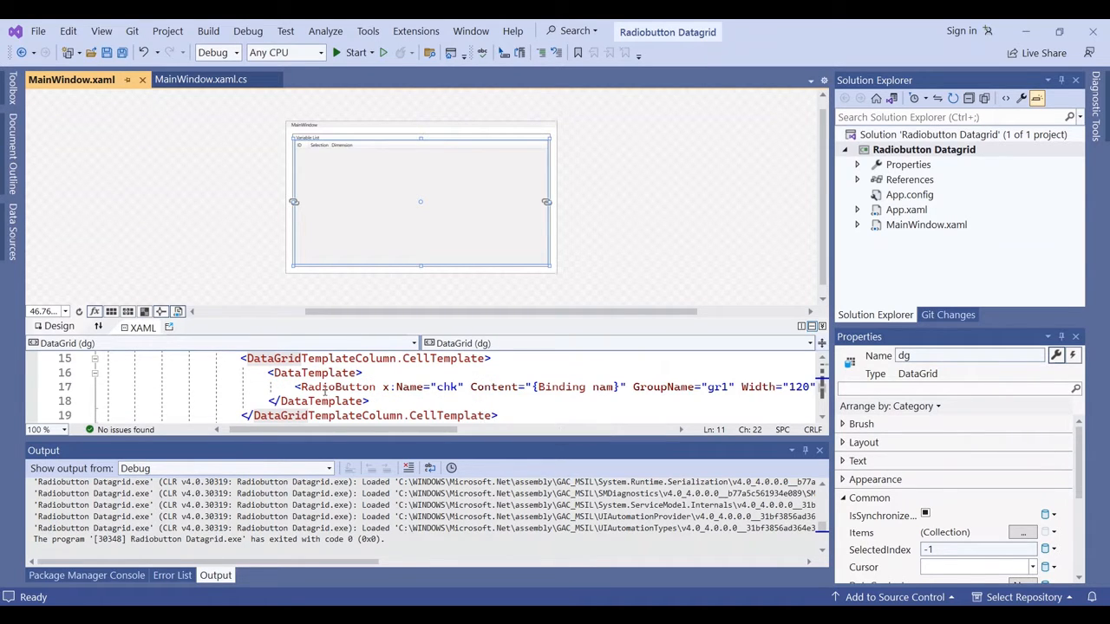
mouse_move(336, 386)
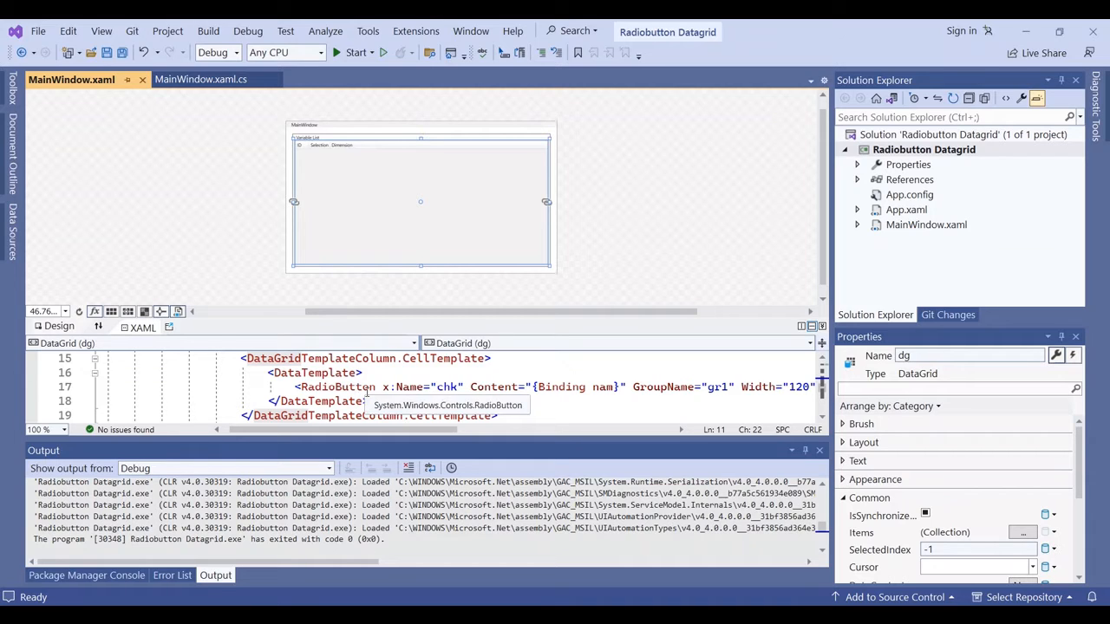
mouse_move(492, 388)
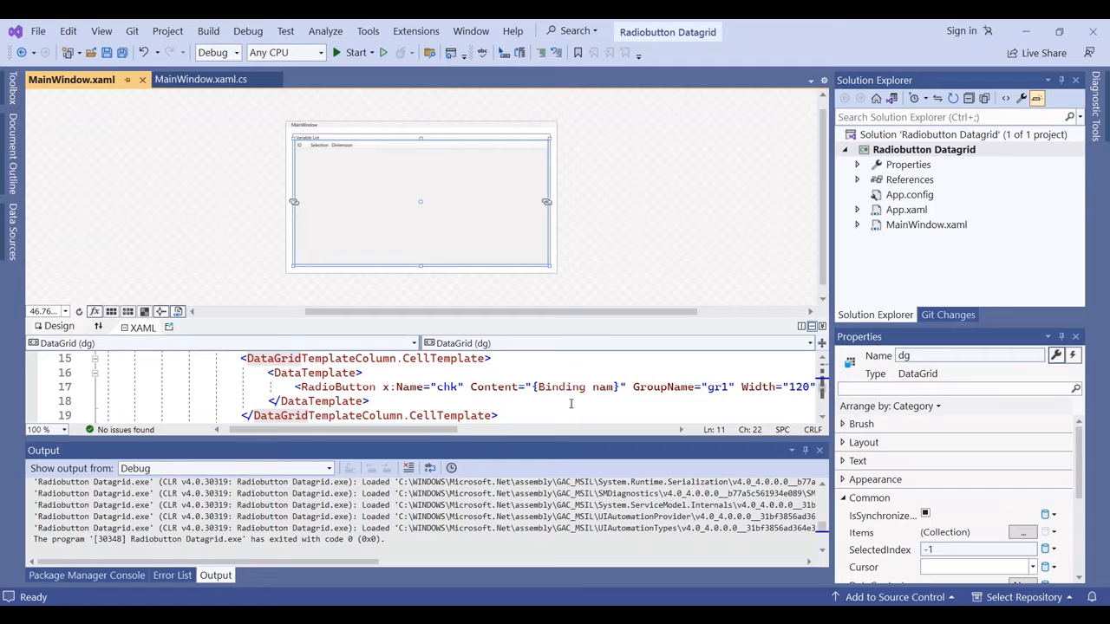
scroll(right, 3)
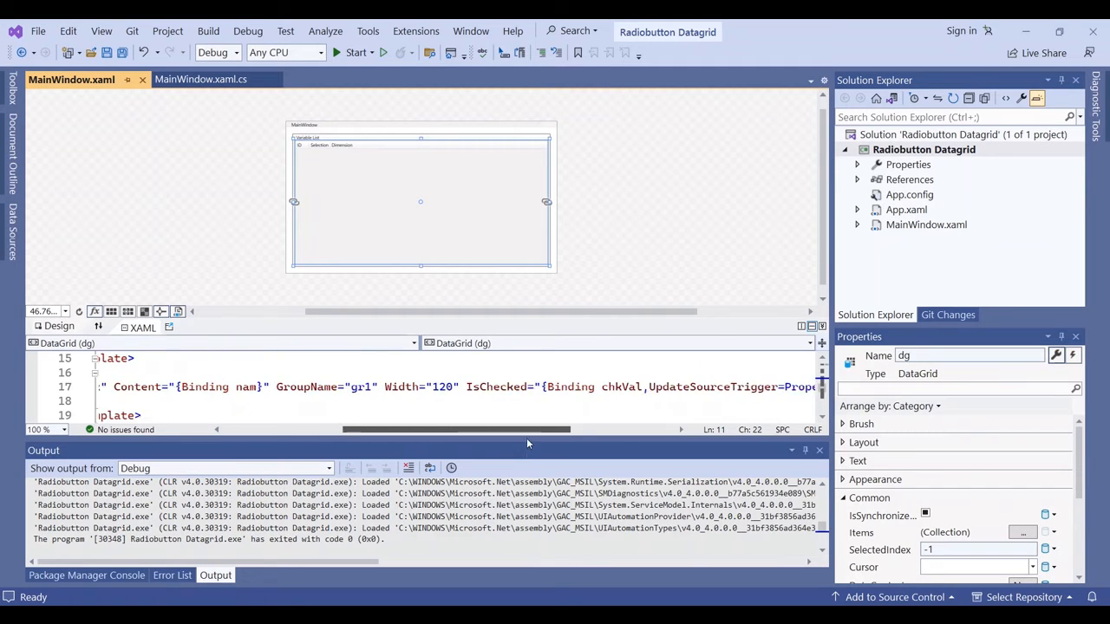
scroll(right, 3)
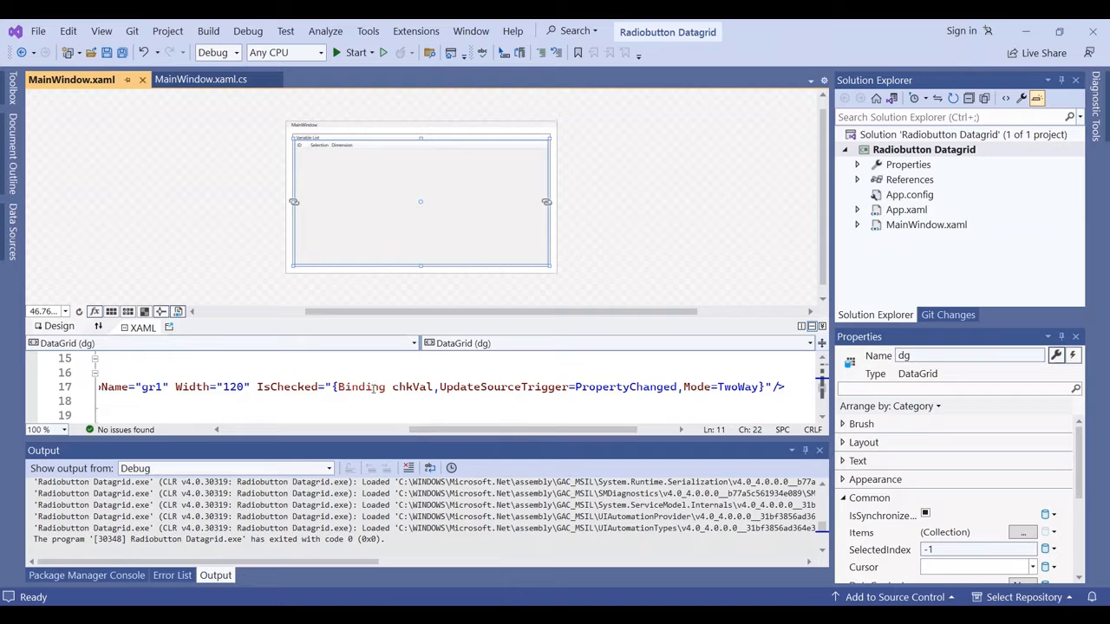
mouse_move(519, 407)
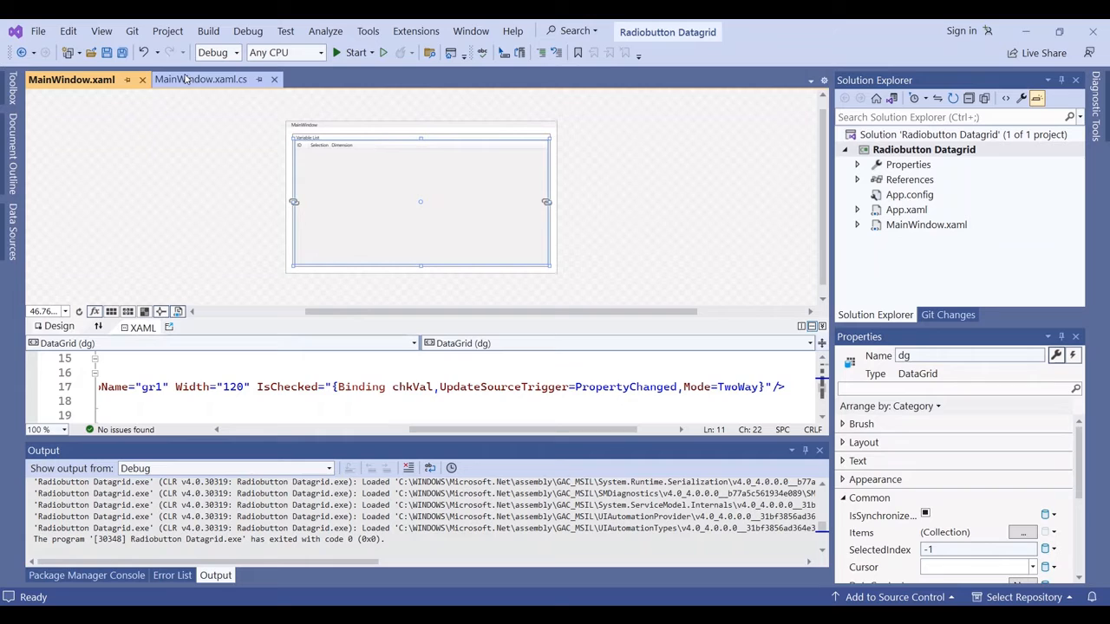
Step: Show MainWindow.xaml.cs with the selectVar class and the constructor filling ten items
click(201, 79)
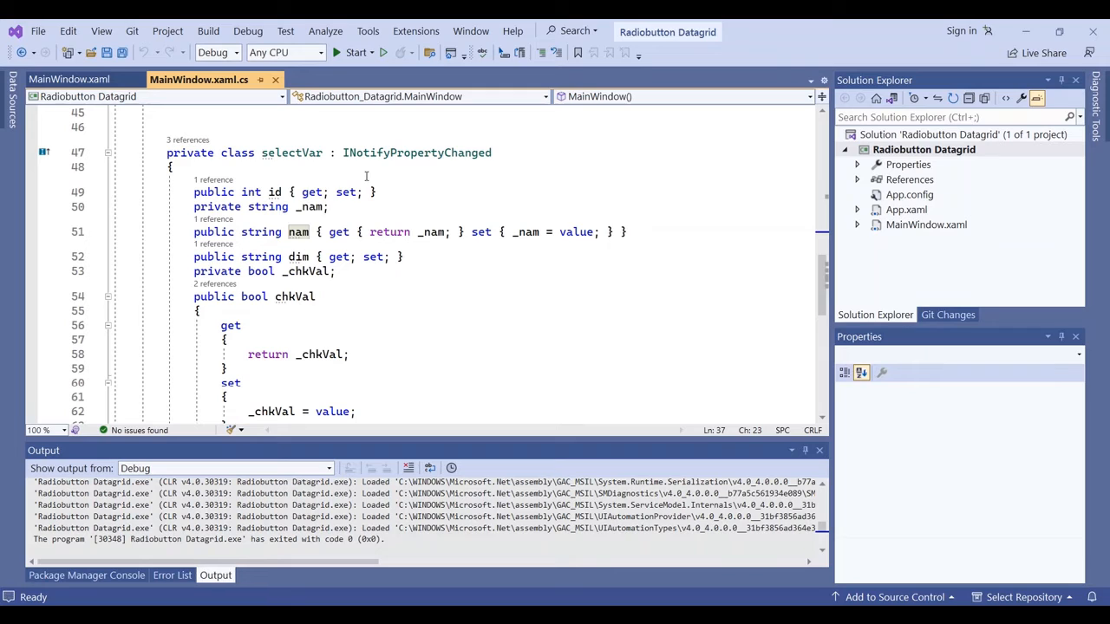
mouse_move(386, 276)
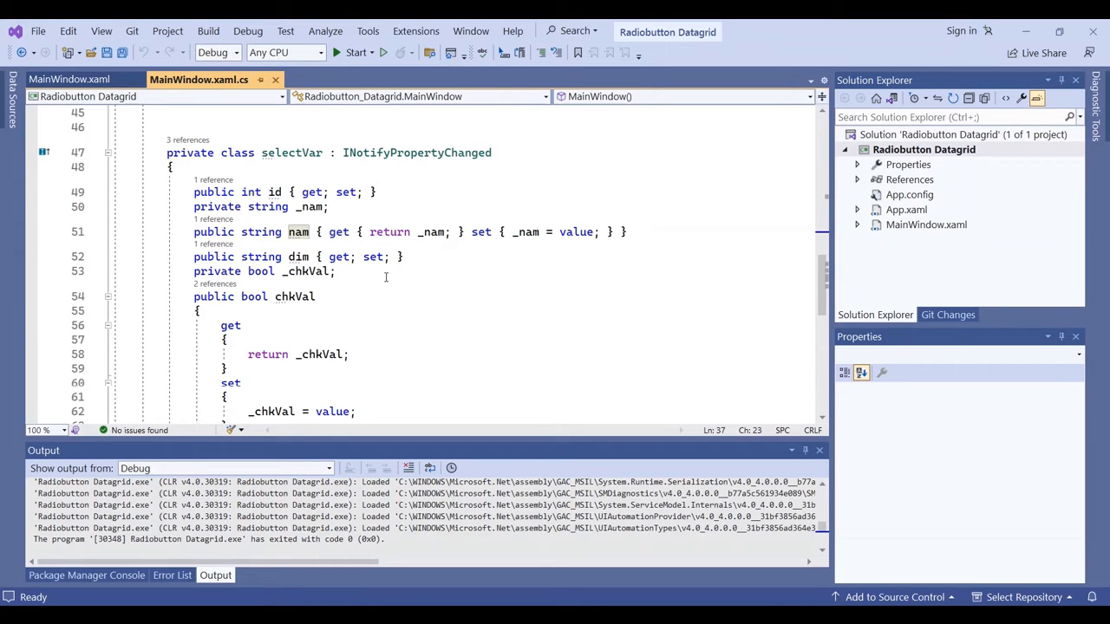
scroll(down, 3)
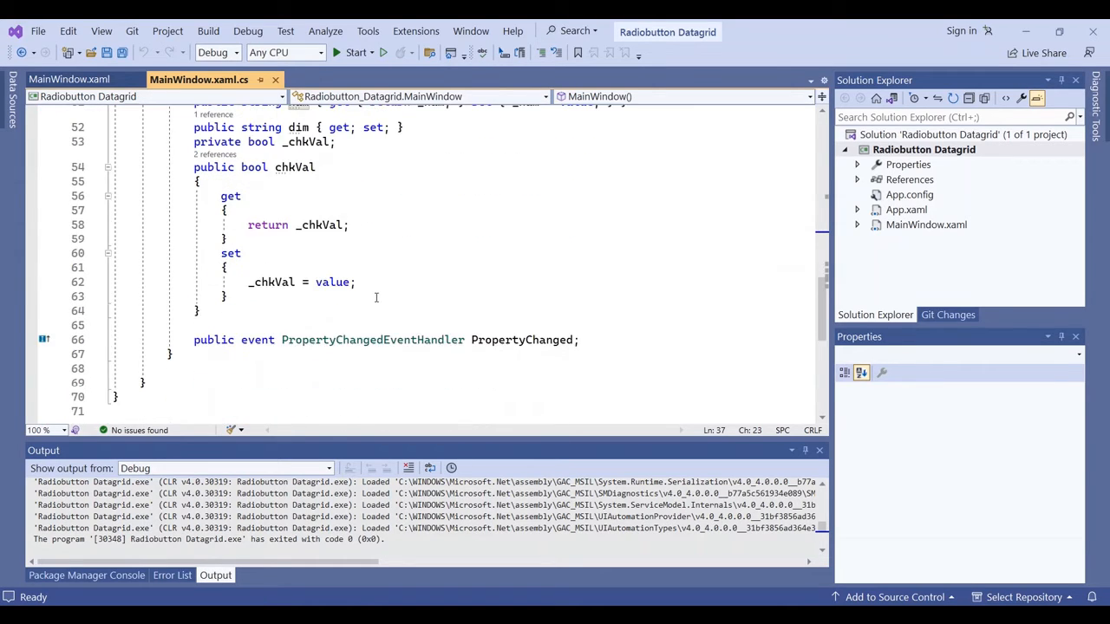
scroll(up, 3)
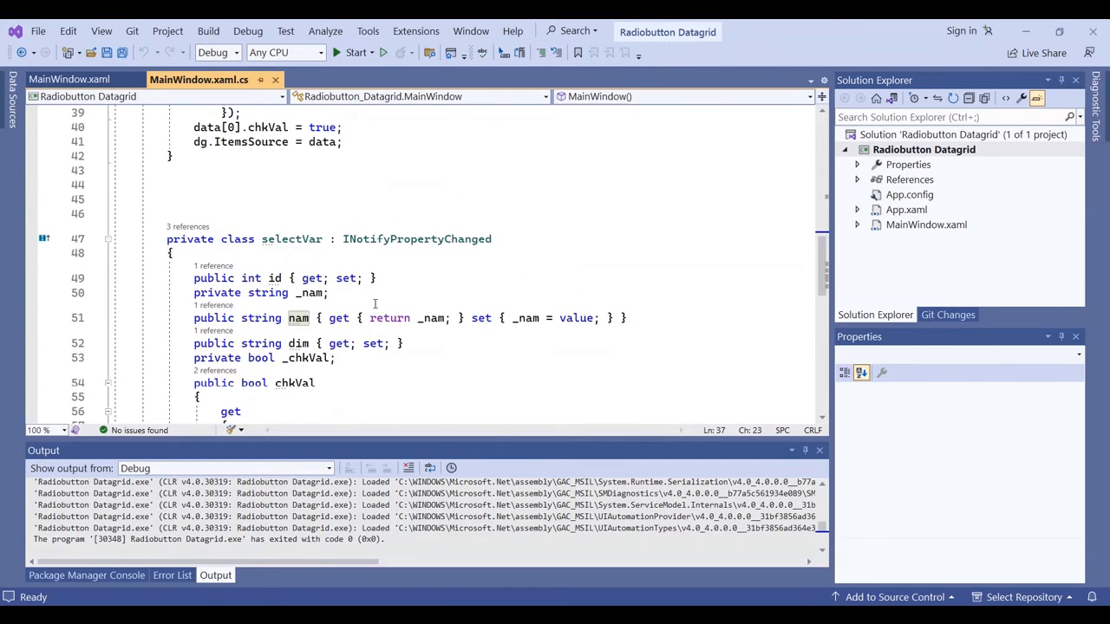
scroll(up, 3)
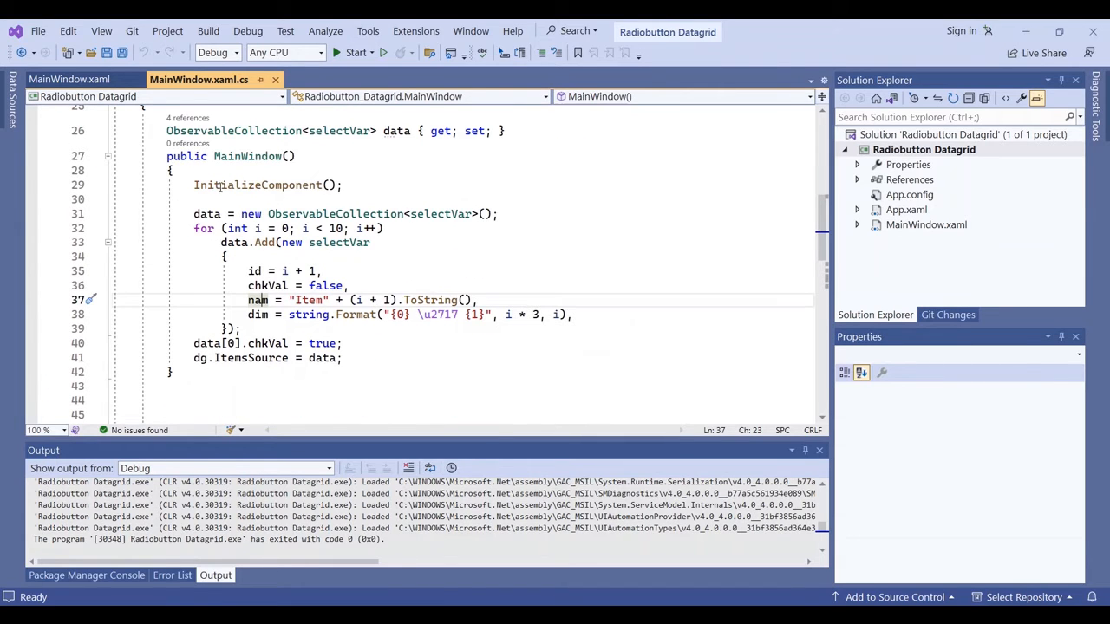
mouse_move(368, 228)
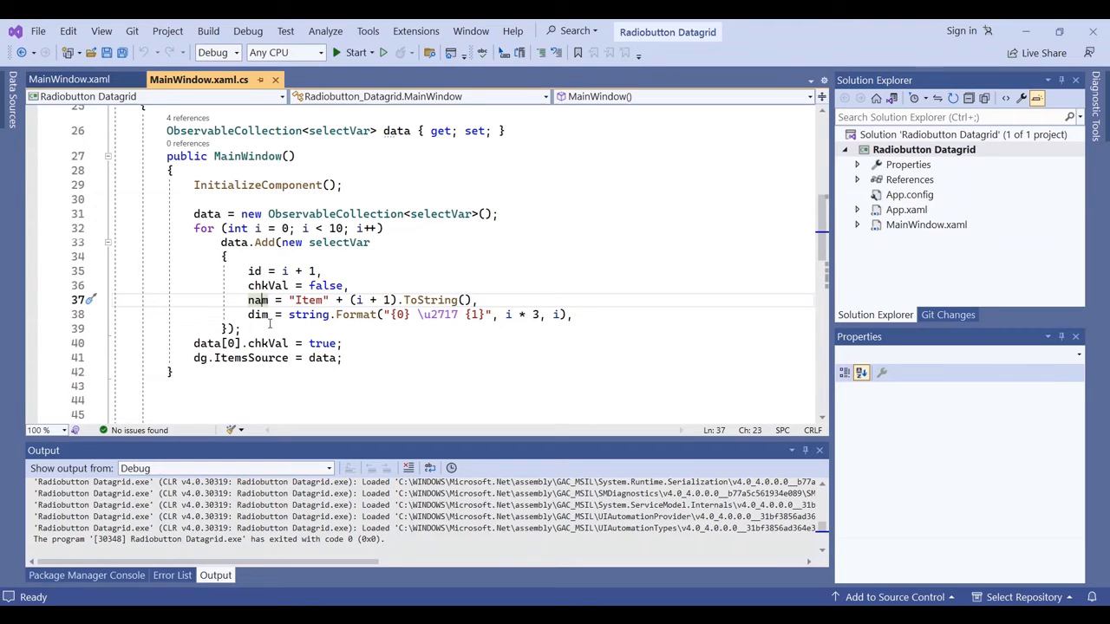
mouse_move(259, 314)
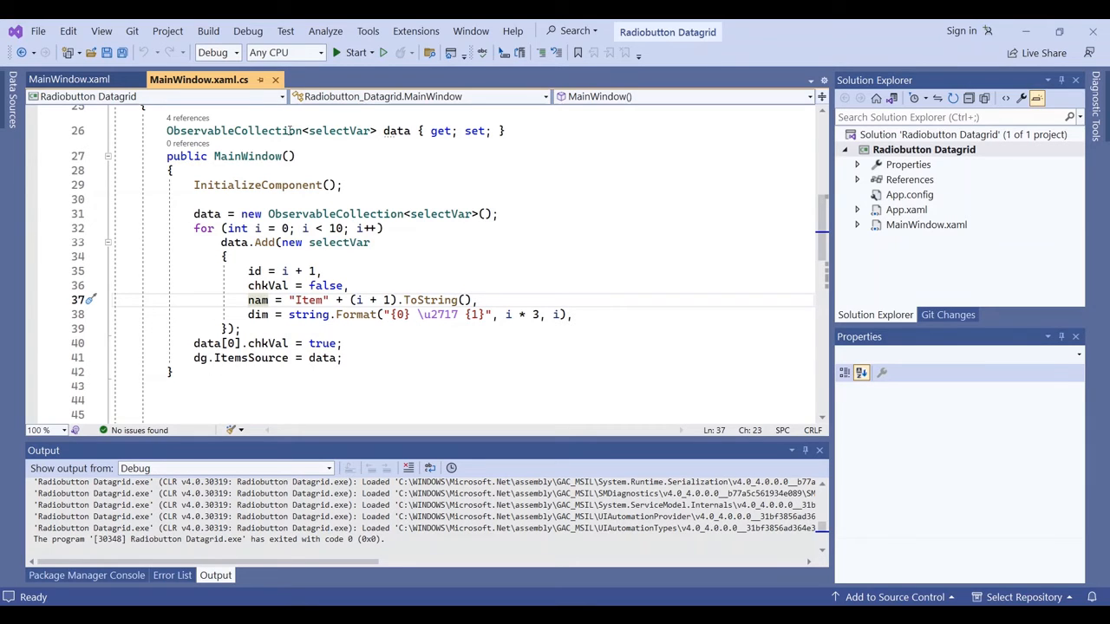
mouse_move(349, 52)
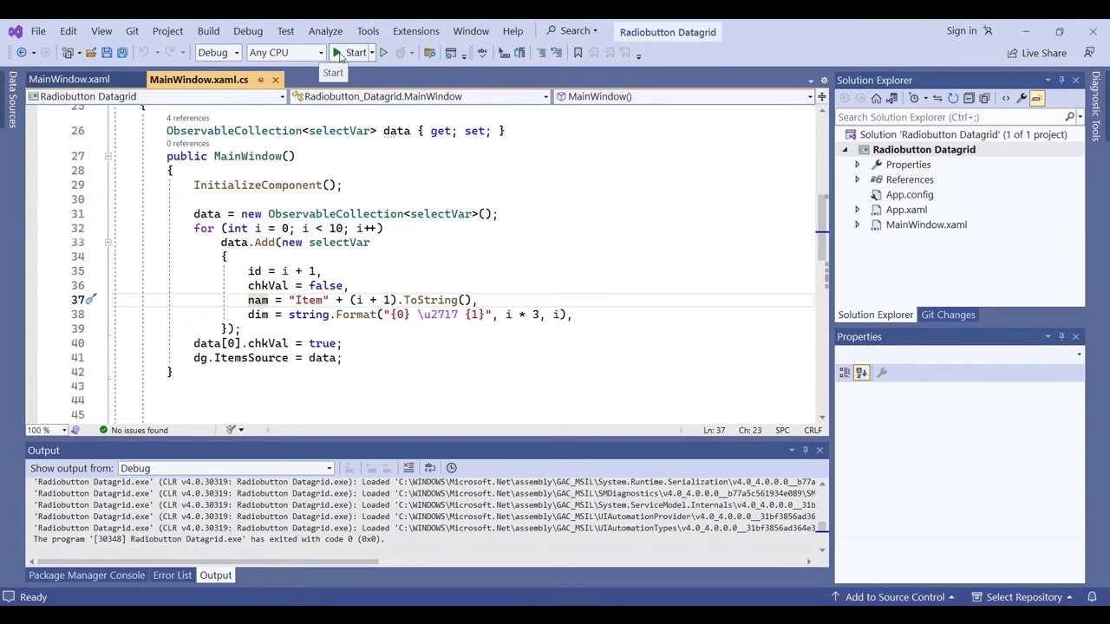
Step: Run the app and select Item2 in the Selection column
click(352, 53)
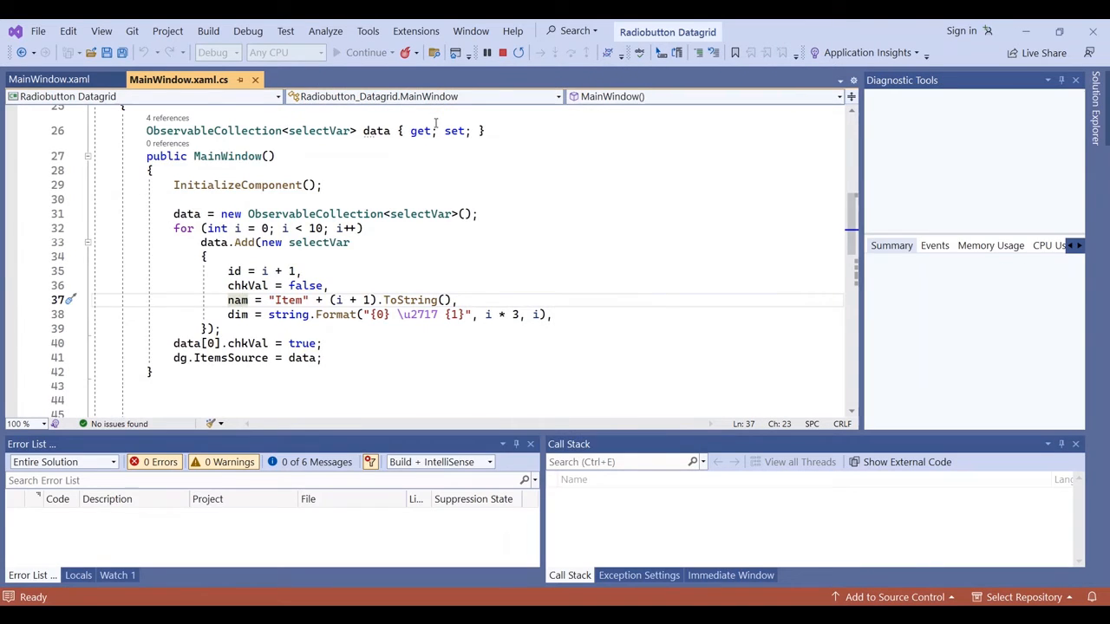
click(366, 52)
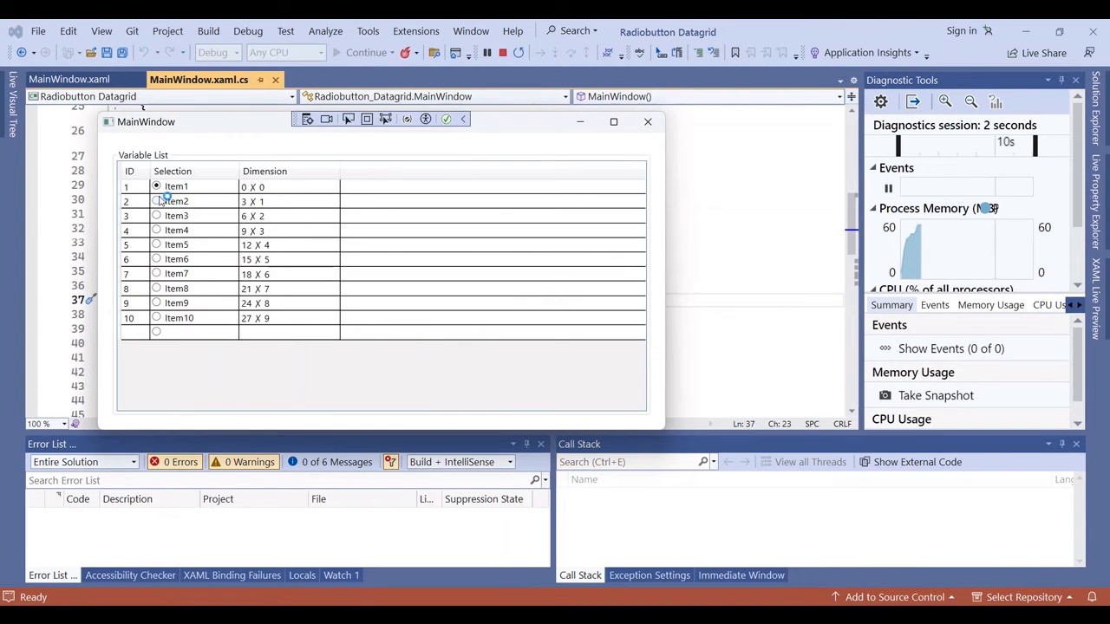
click(156, 201)
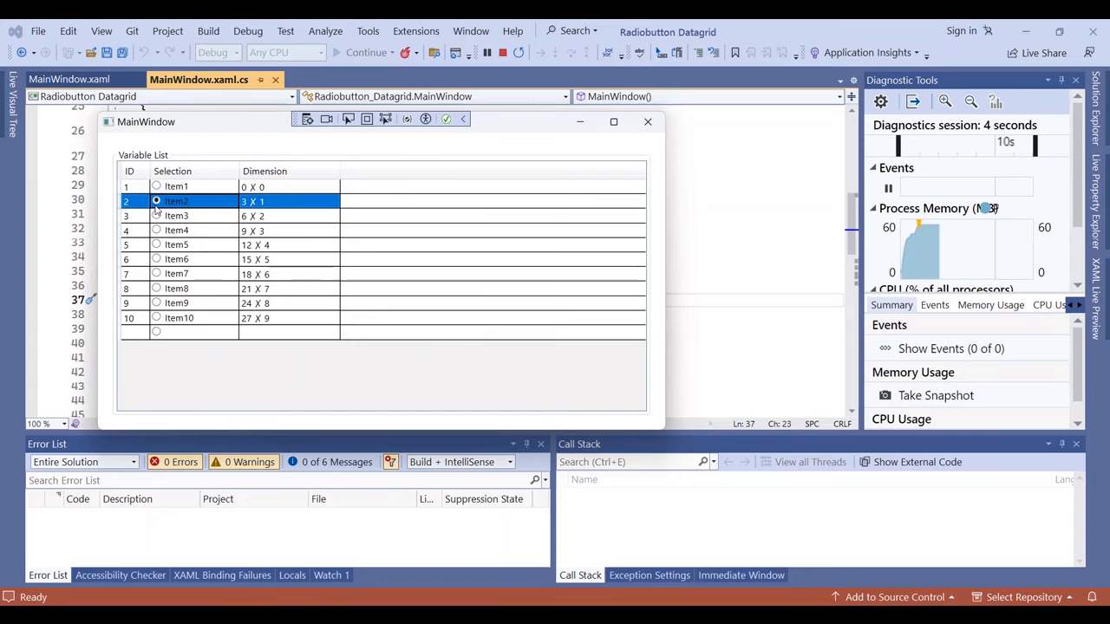
Step: Select Item4, Item7, then Item10, and close the running app
click(156, 230)
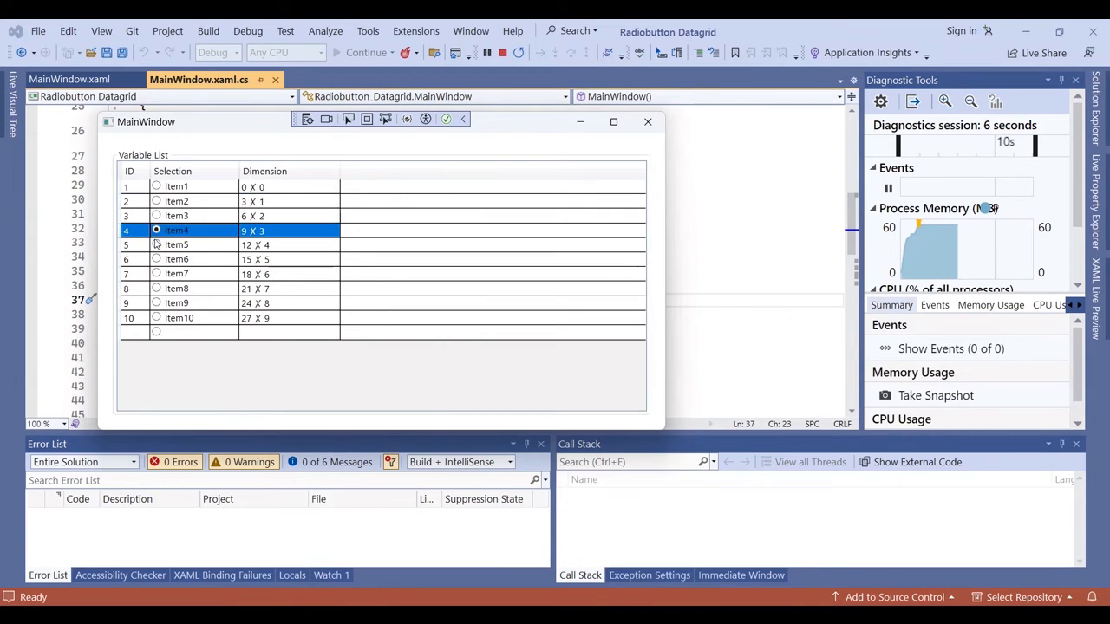
click(156, 274)
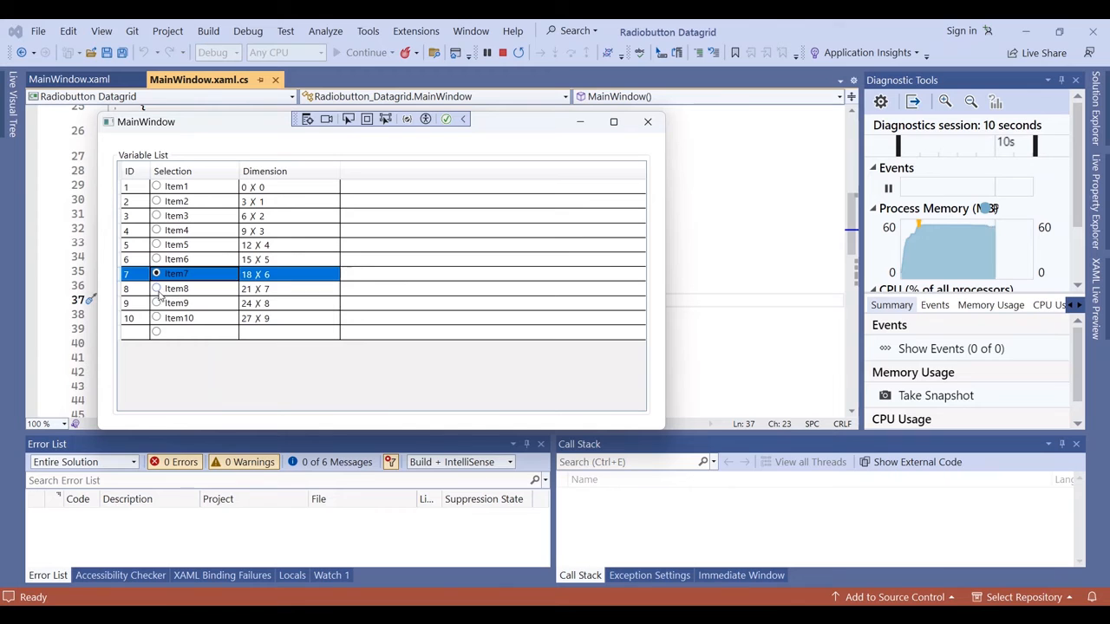
click(156, 317)
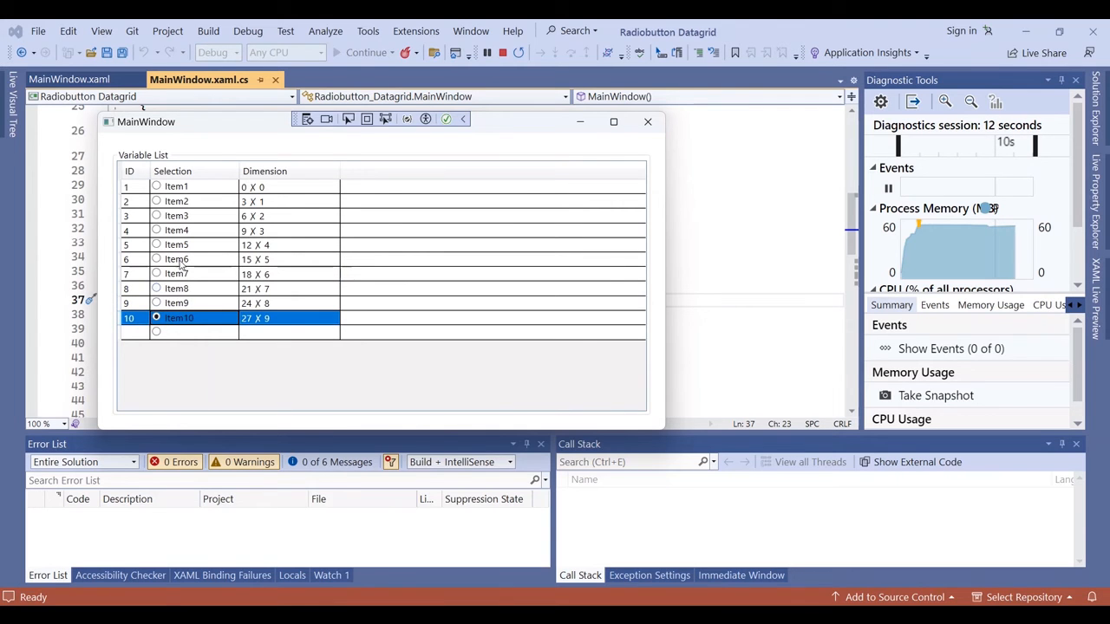
click(647, 121)
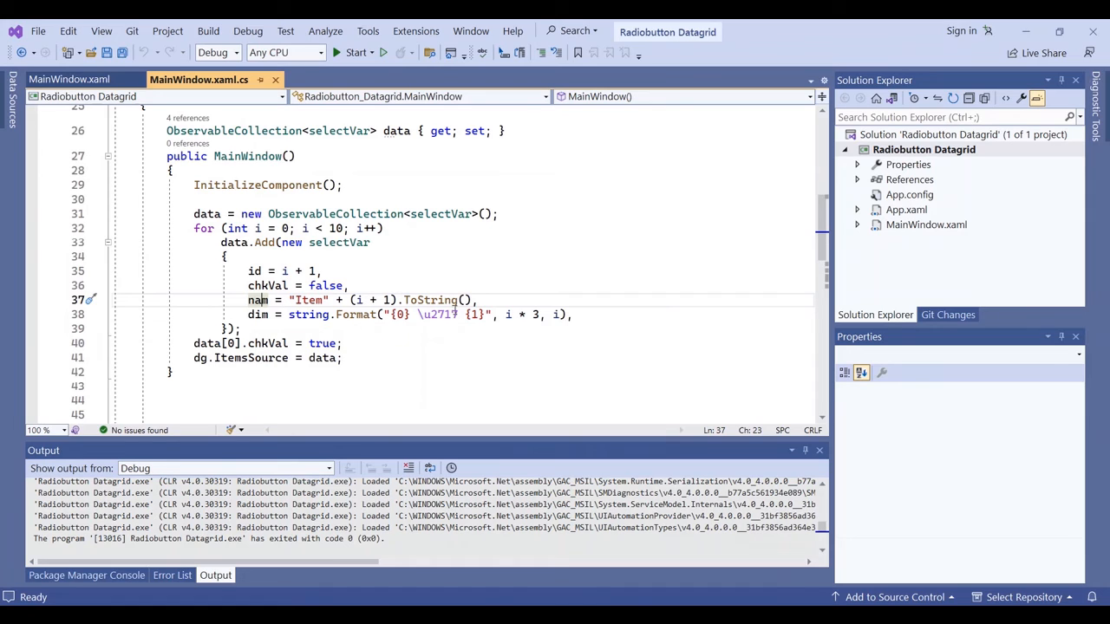
mouse_move(356, 314)
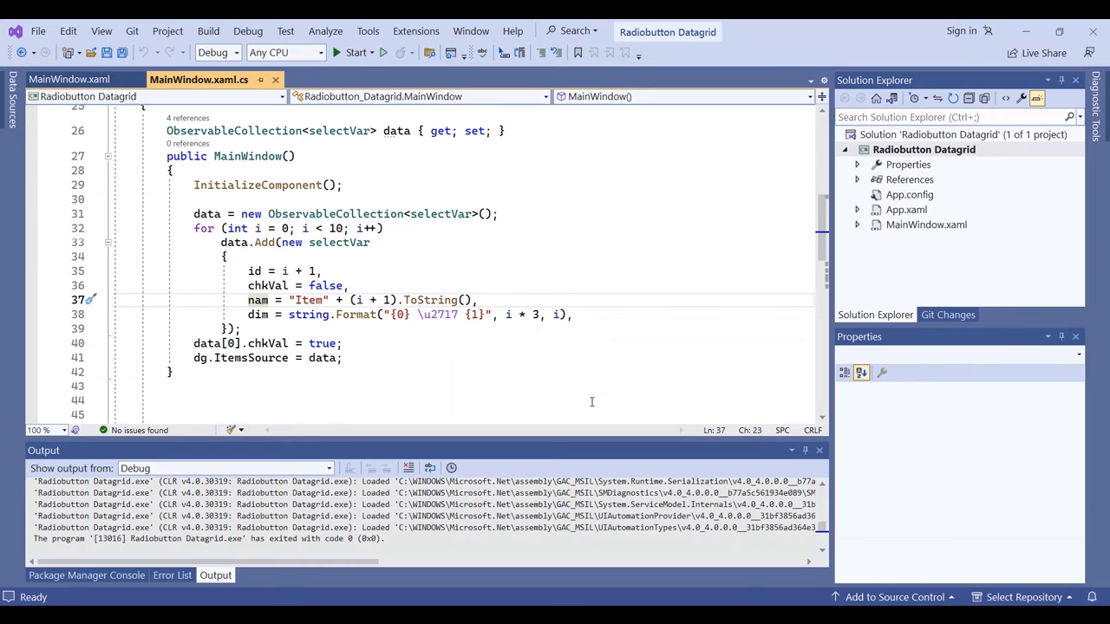
mouse_move(631, 479)
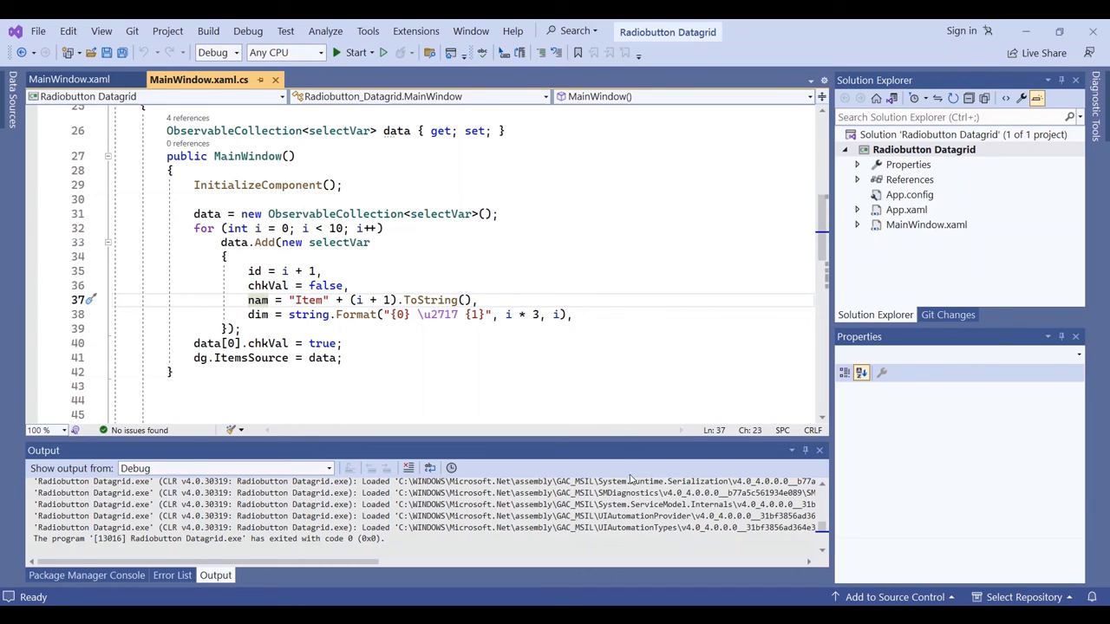